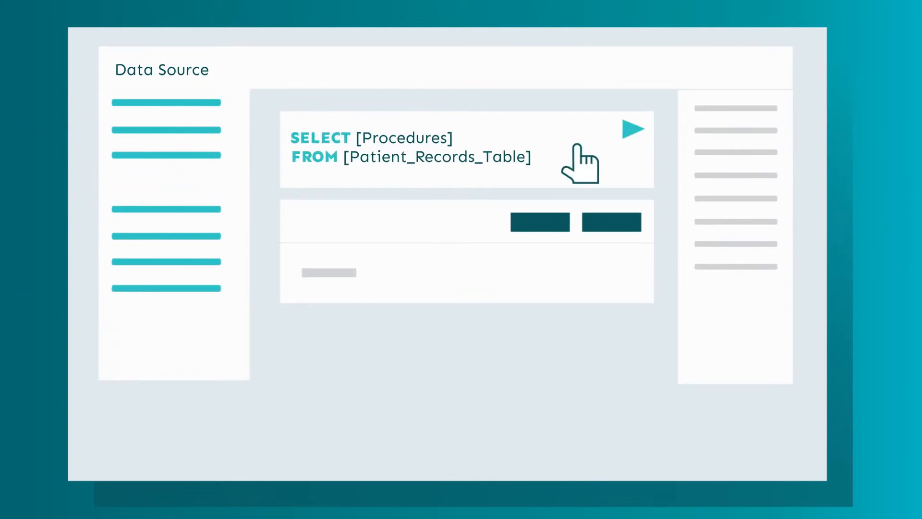
Step: Run the SELECT [Procedures] FROM [Patient_Records_Table] query to show its rows
{"action": "left_click", "coordinate": [634, 128]}
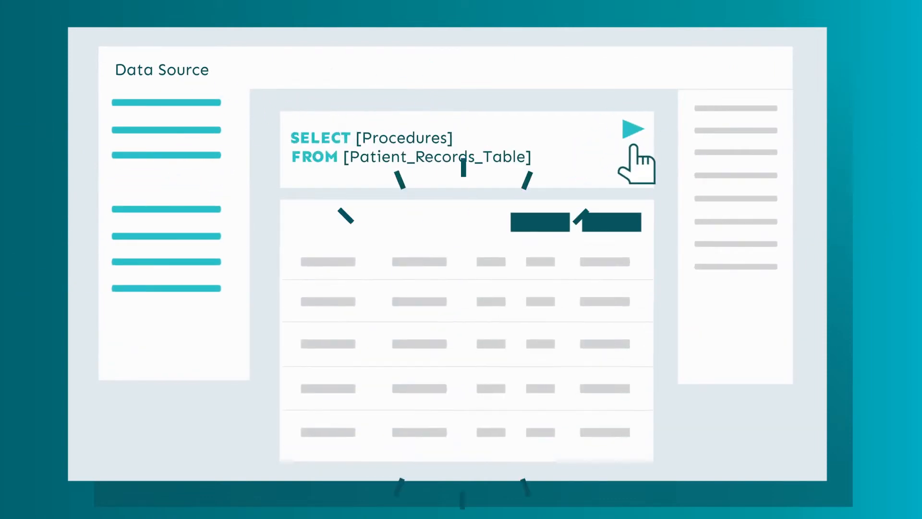
{"action": "left_click", "coordinate": [633, 128]}
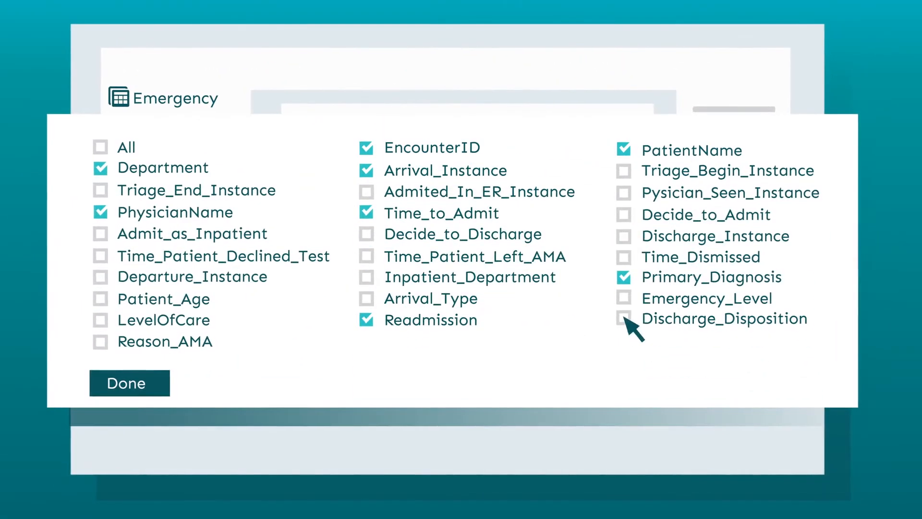
Step: Add Discharge_Disposition to the Emergency columns and generate the readmission query's visualization
{"action": "left_click", "coordinate": [129, 383]}
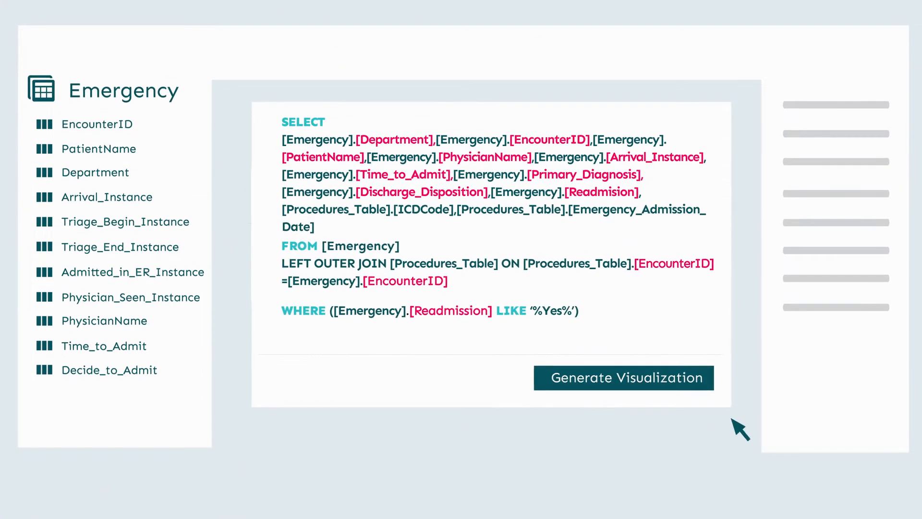
{"action": "left_click", "coordinate": [623, 378]}
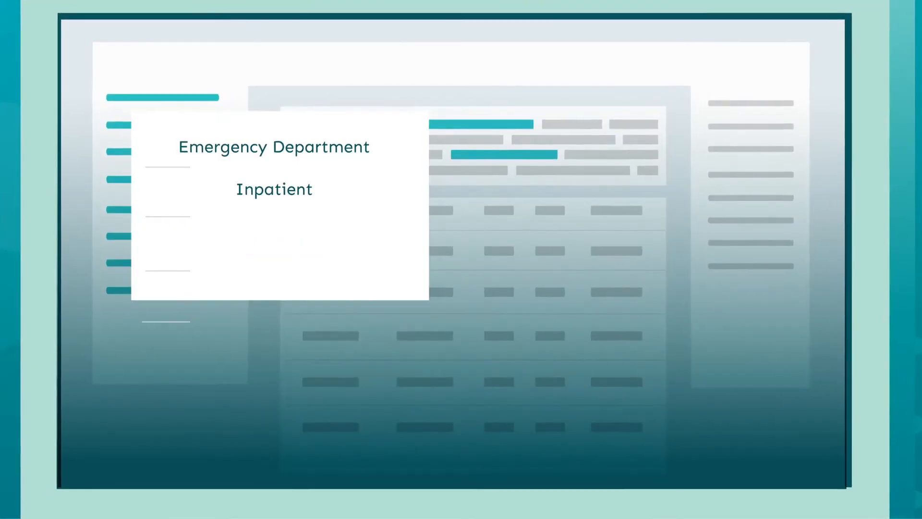
Step: Open the department selector listing Emergency Department and Inpatient
{"action": "left_click", "coordinate": [397, 387]}
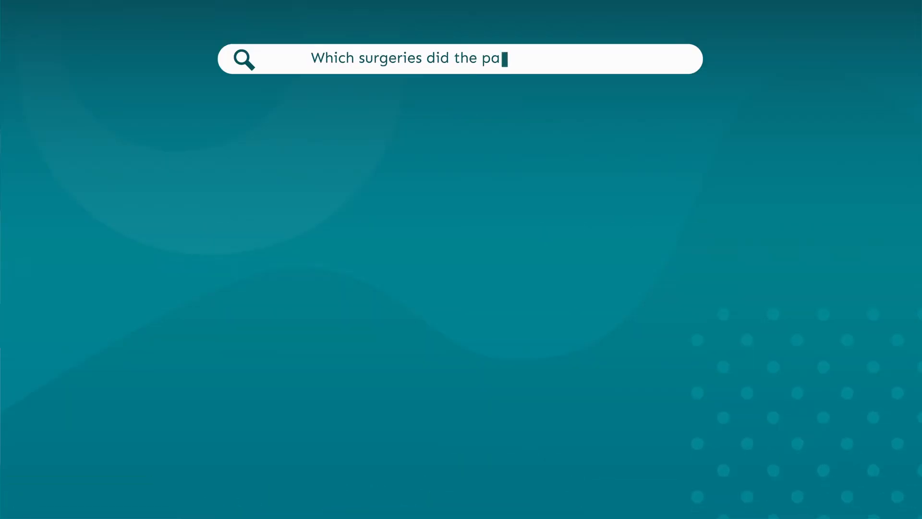
Step: Ask follow-up questions ending with "What was the end result?" to chart outcomes
{"action": "type", "text": "tients have?"}
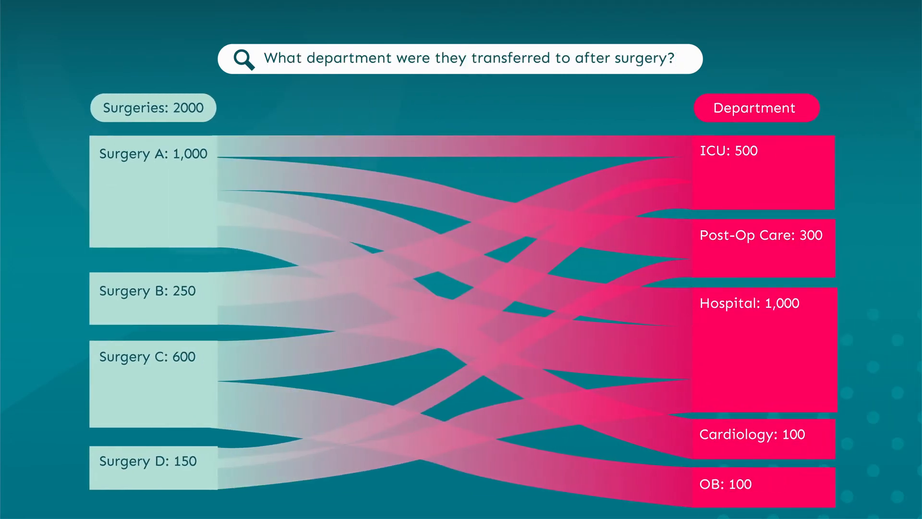
{"action": "type", "text": "Did they develop sepsis?"}
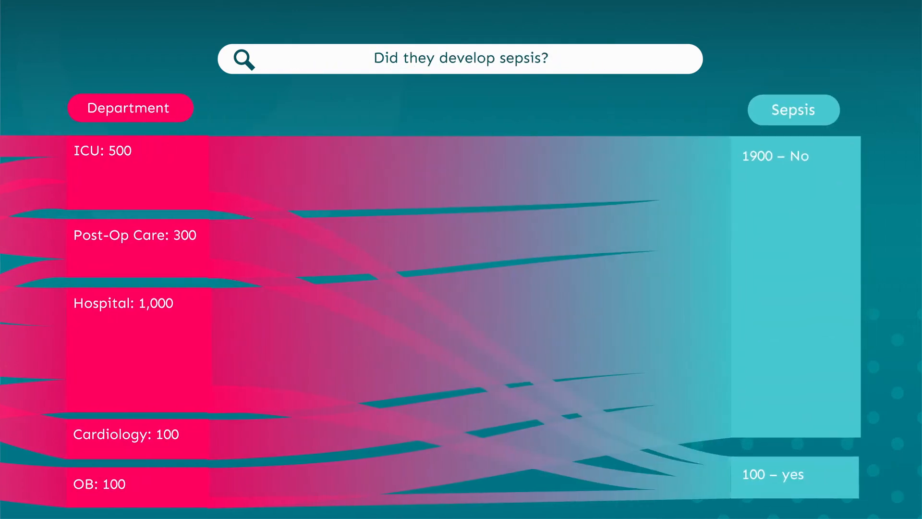
{"action": "type", "text": "What was the end"}
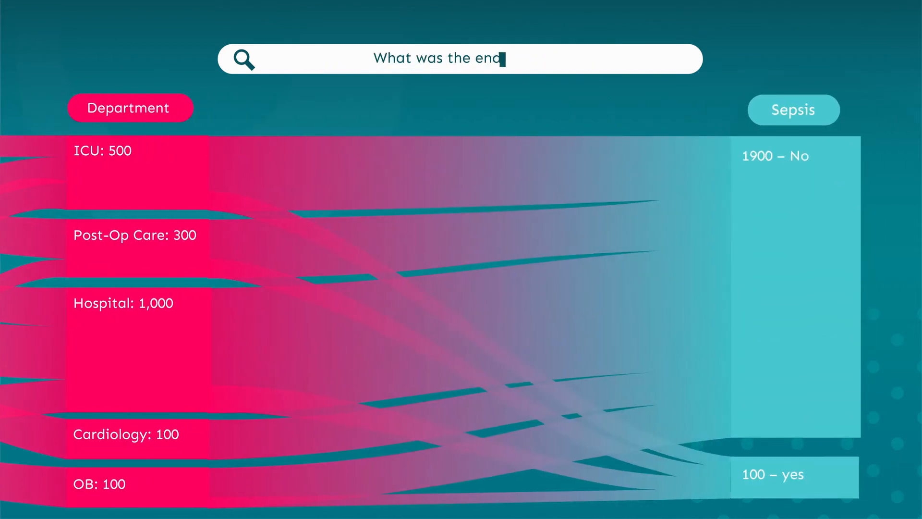
{"action": "type", "text": "result?"}
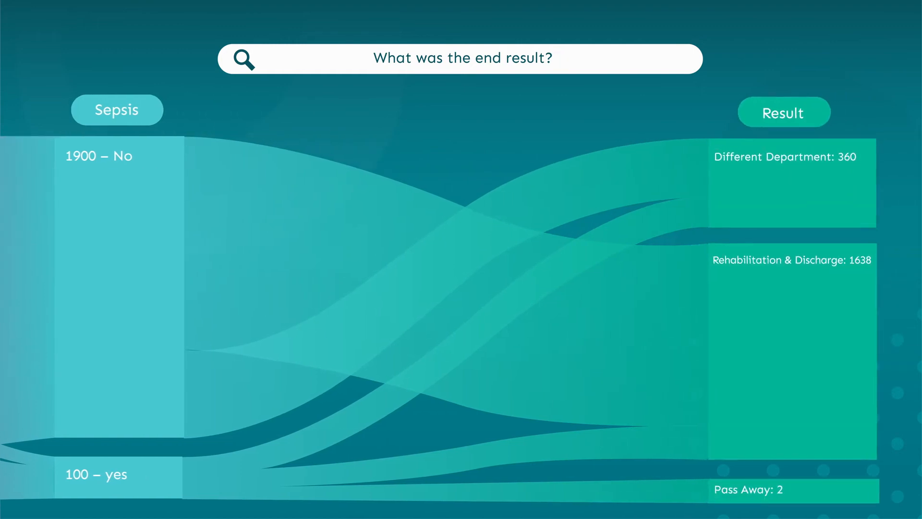
{"action": "left_click", "coordinate": [461, 58]}
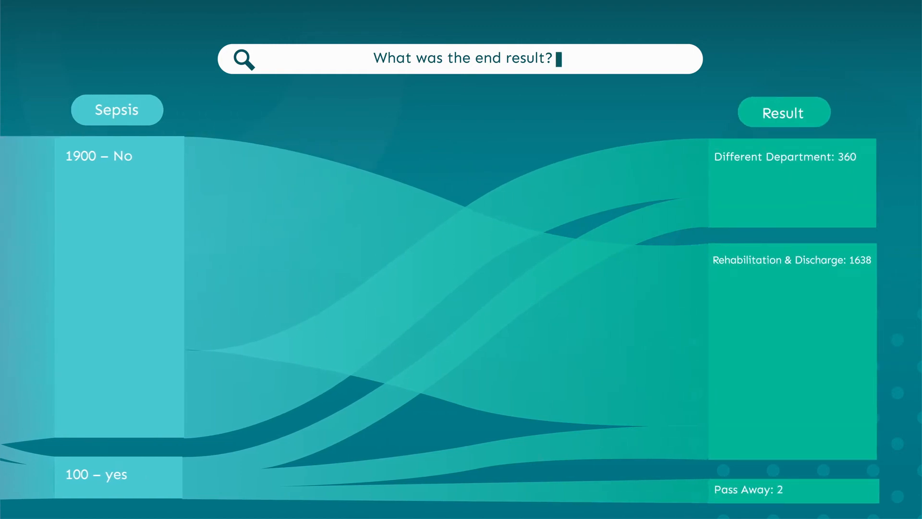